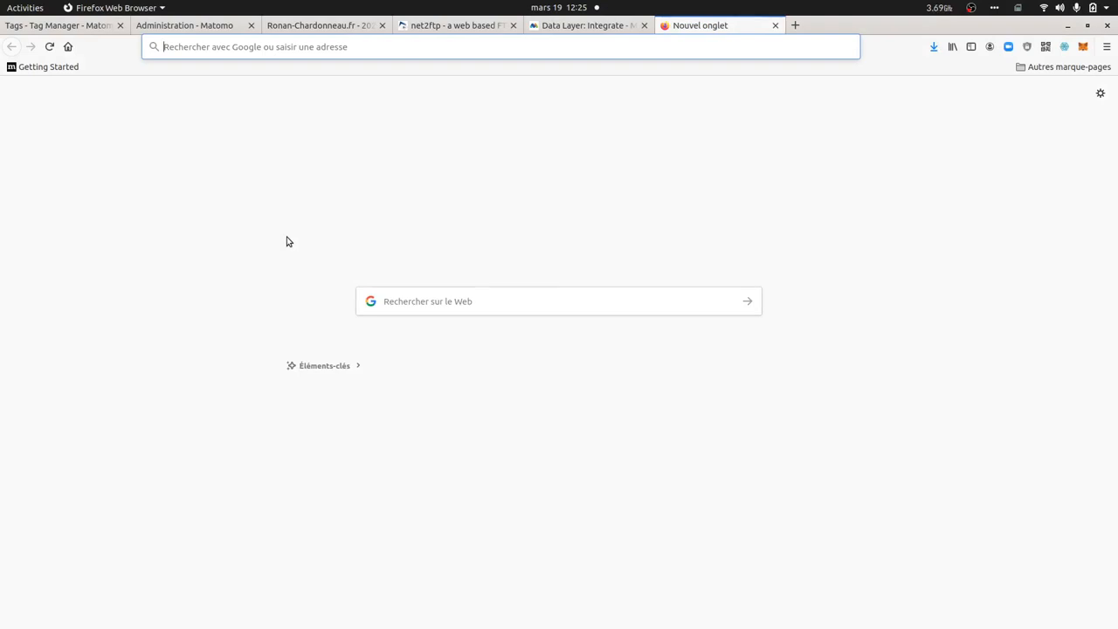
mouse_move(306, 241)
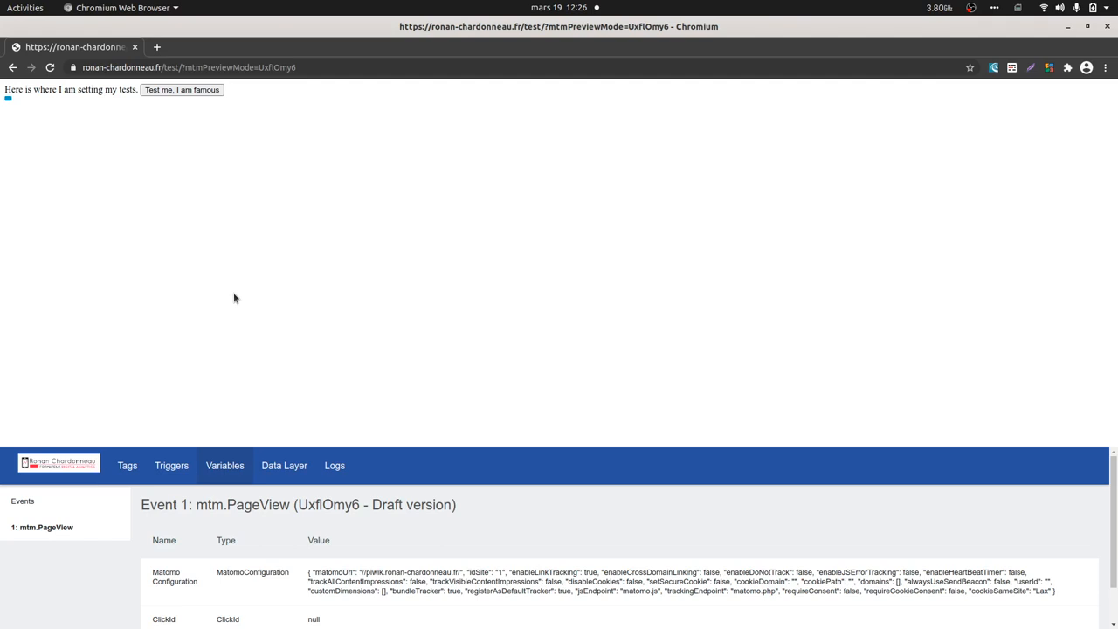
mouse_move(228, 198)
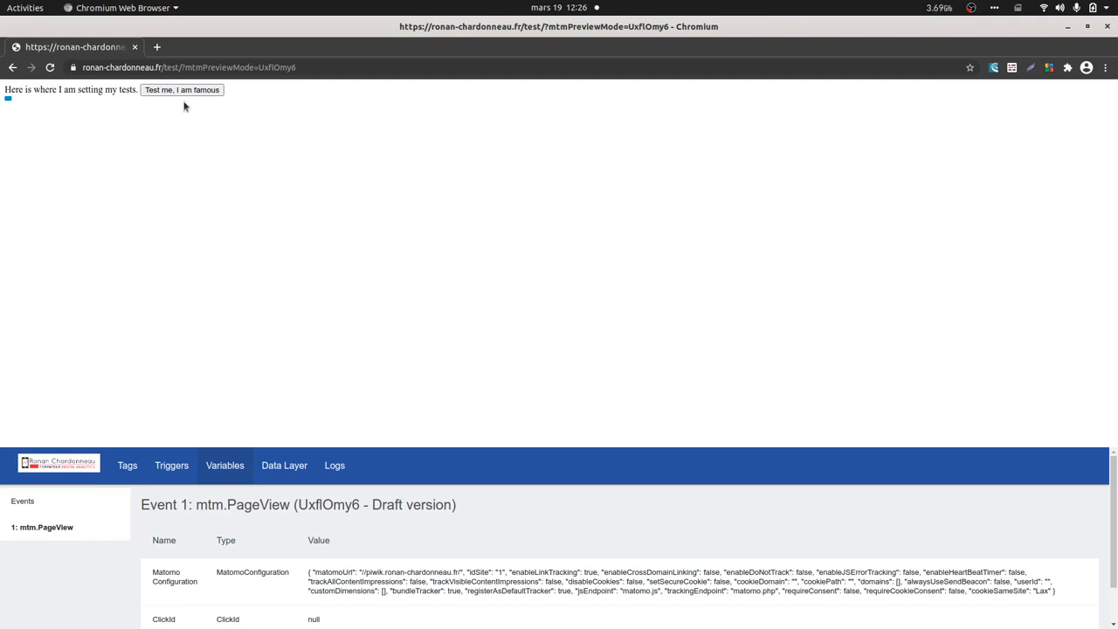
mouse_move(160, 164)
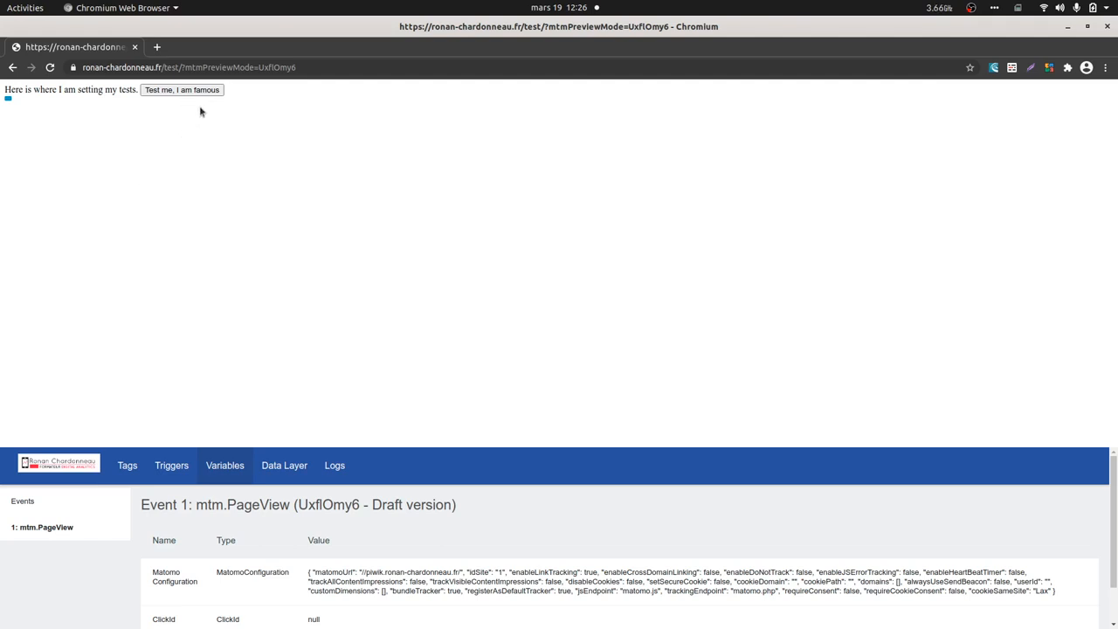
mouse_move(196, 114)
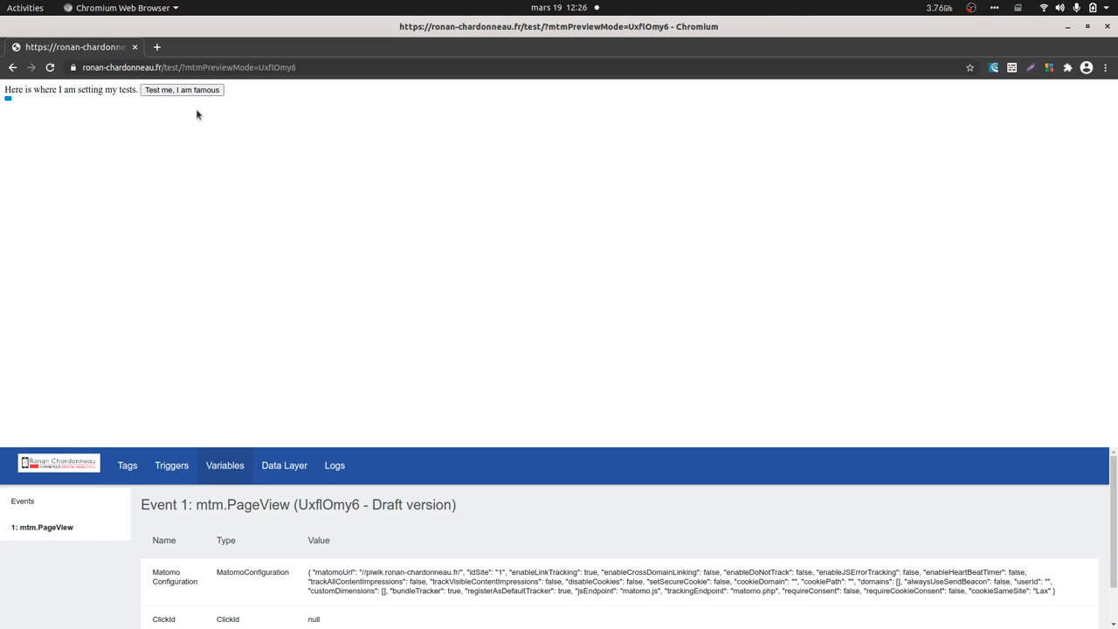
mouse_move(168, 119)
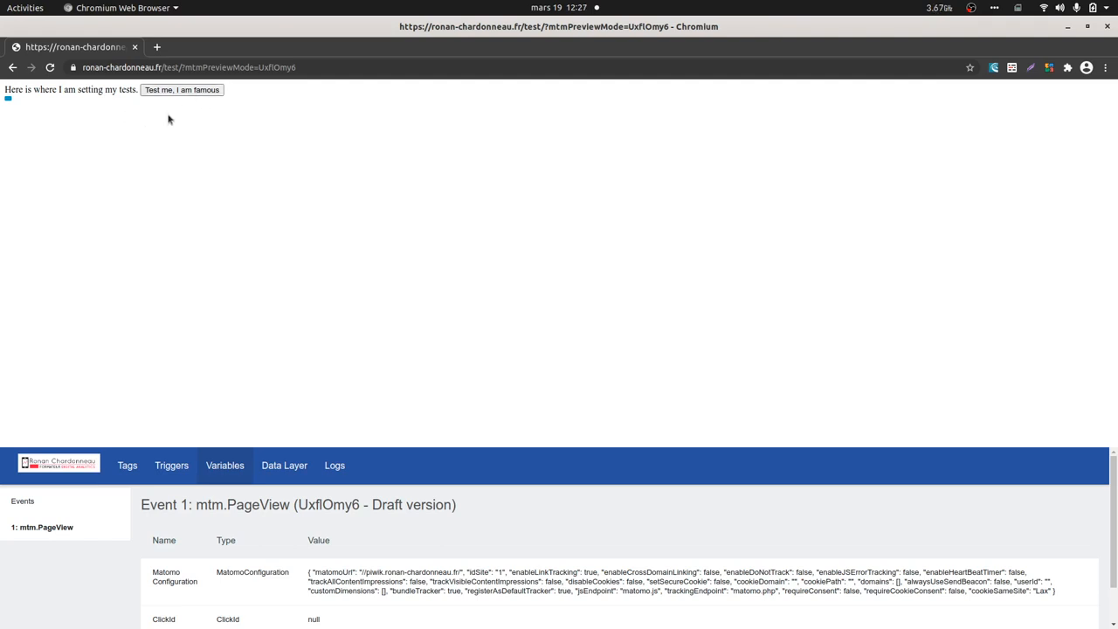
mouse_move(166, 123)
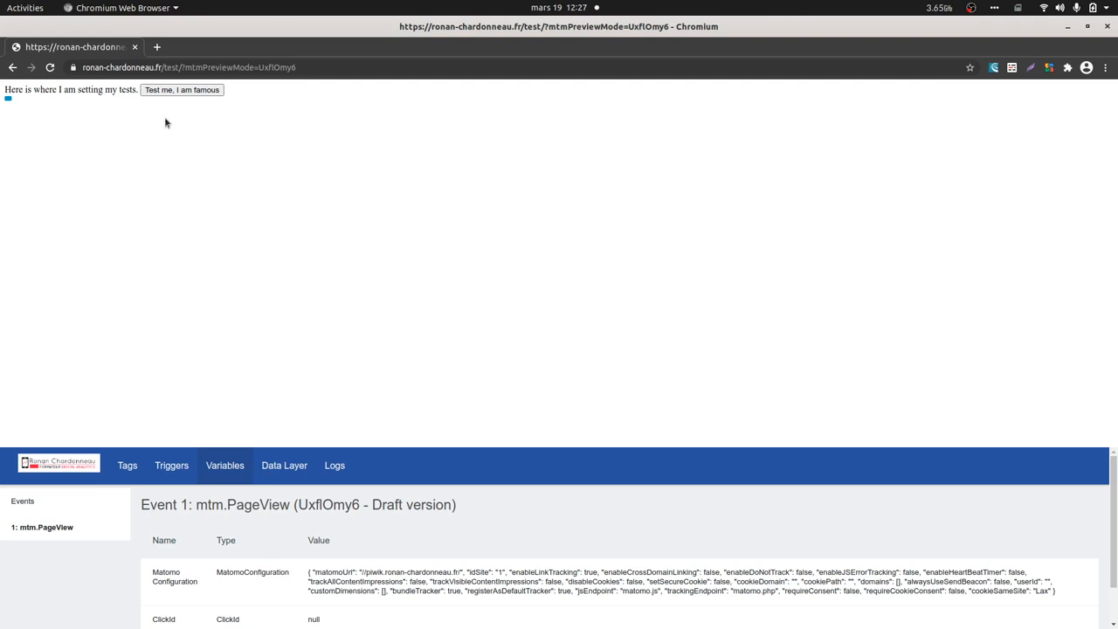
mouse_move(173, 111)
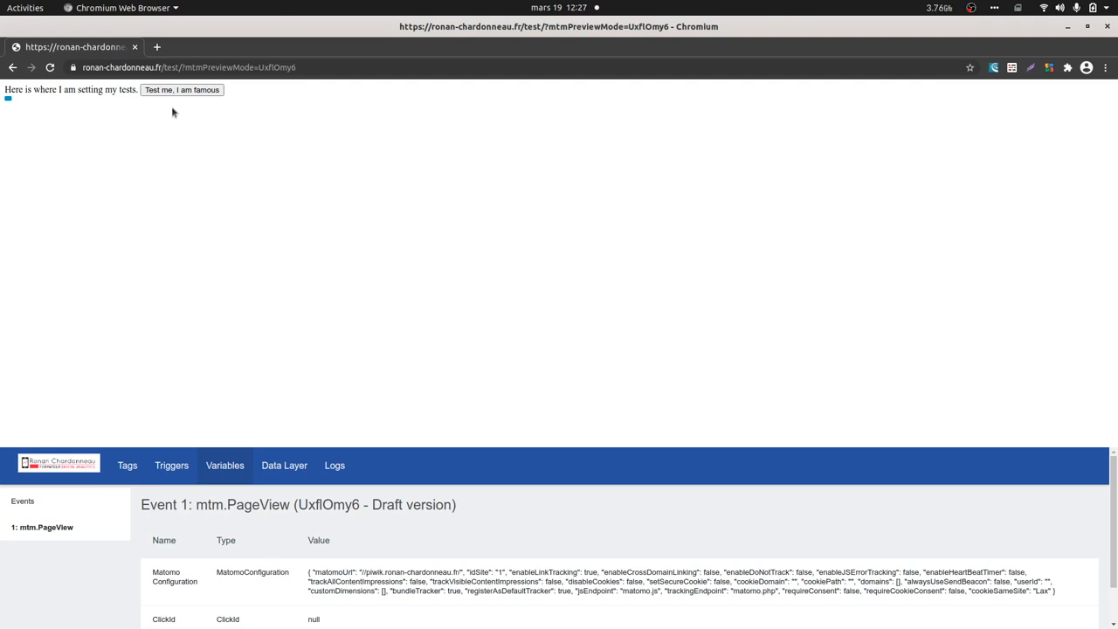
mouse_move(160, 118)
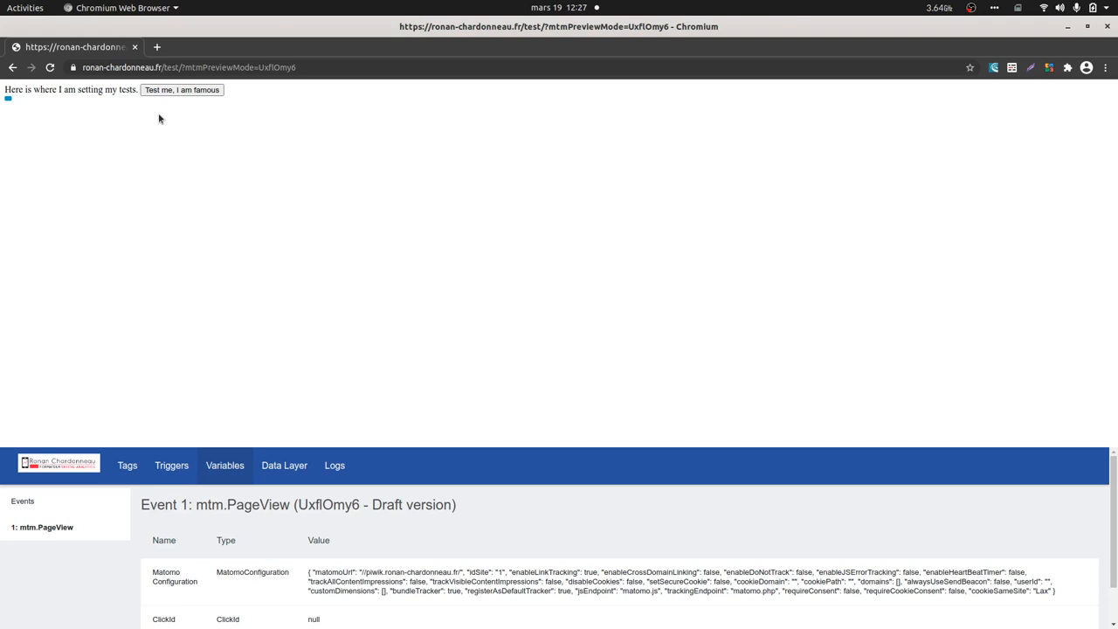
Inspect the 'Test me, I am famous' button to see id mytest and its _mtm click push
right_click(160, 117)
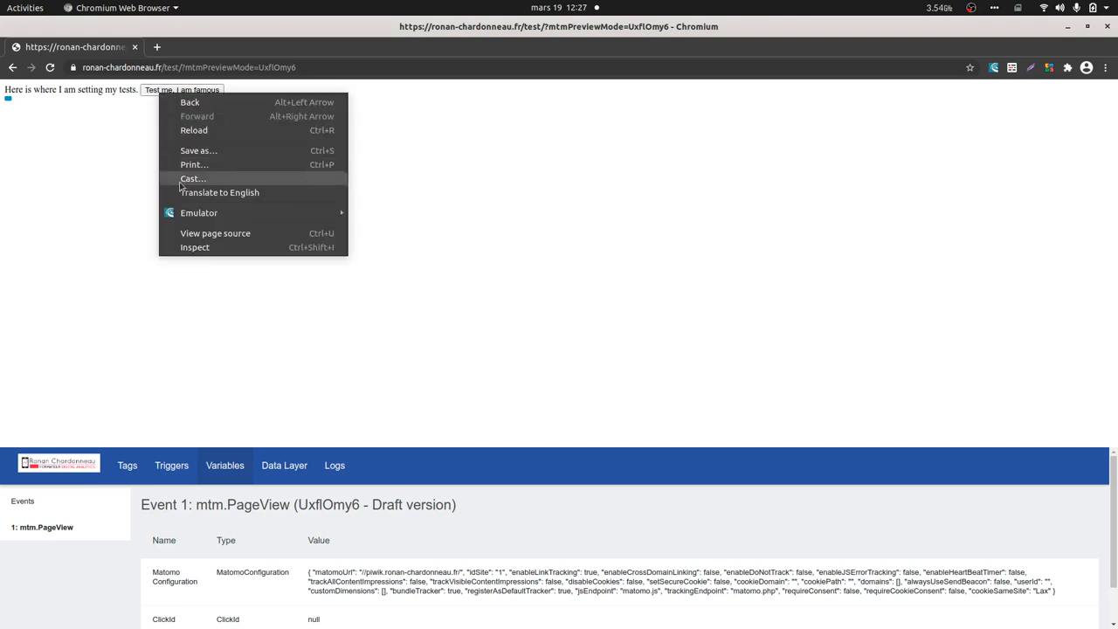
left_click(195, 246)
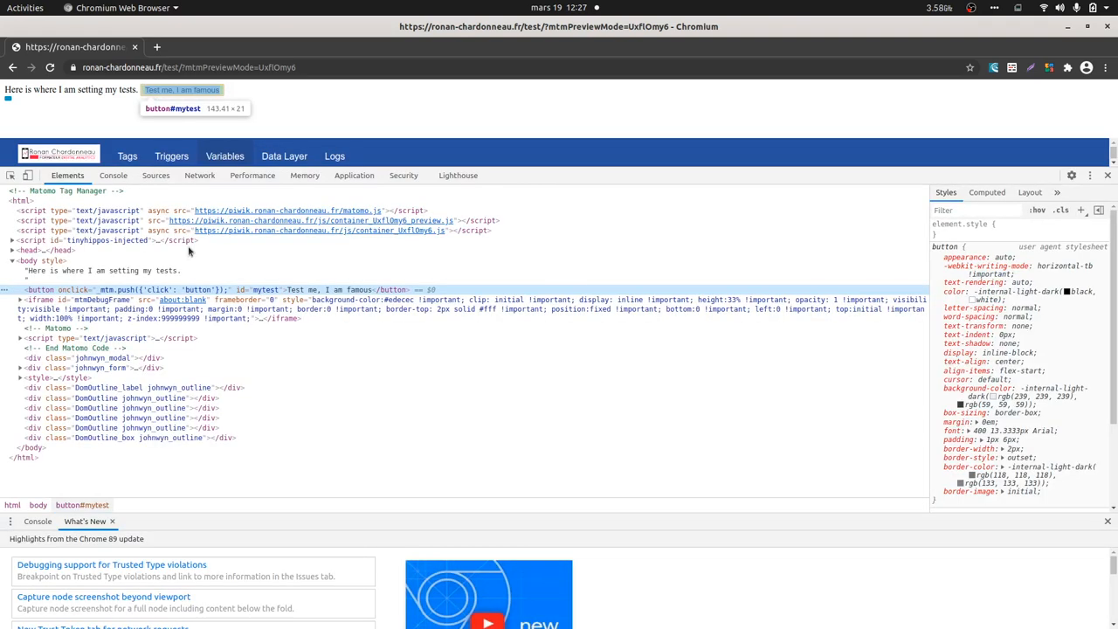
mouse_move(112, 292)
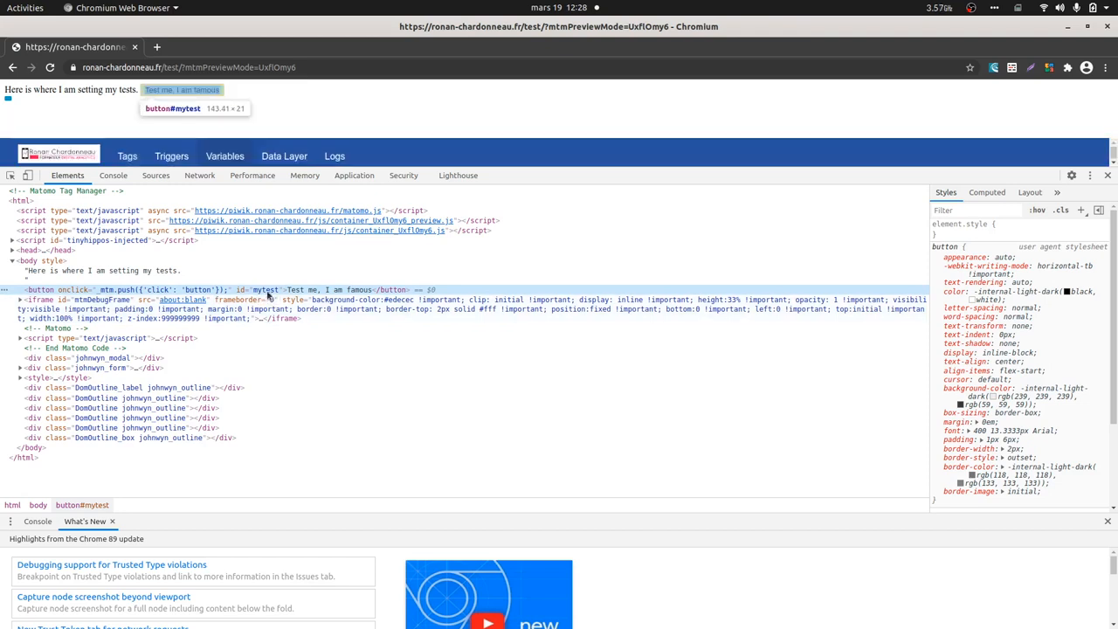
mouse_move(262, 295)
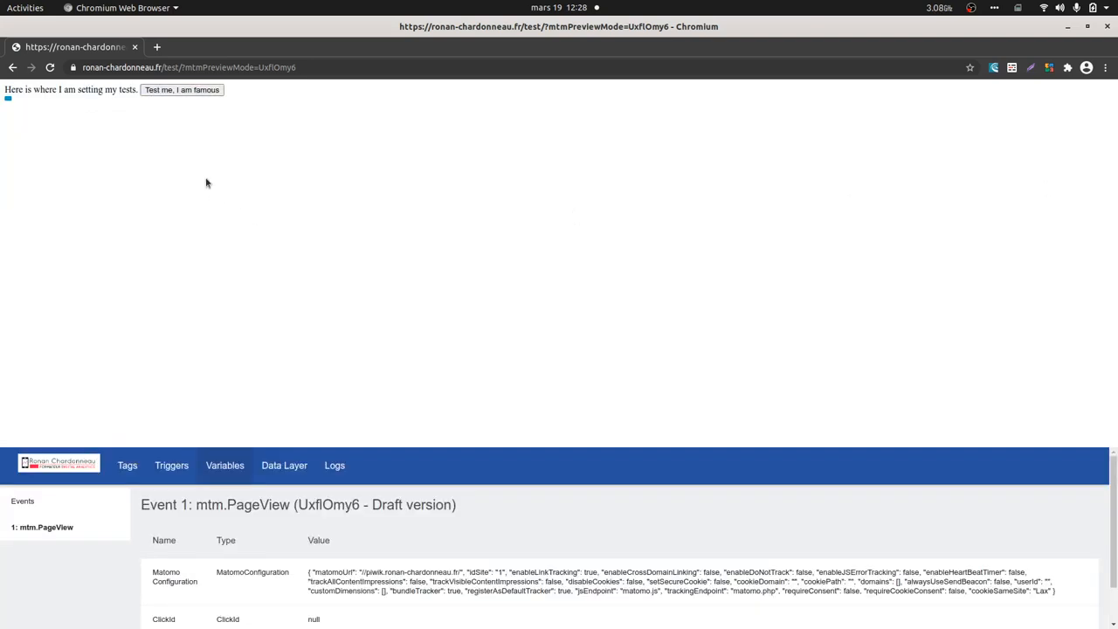
mouse_move(161, 132)
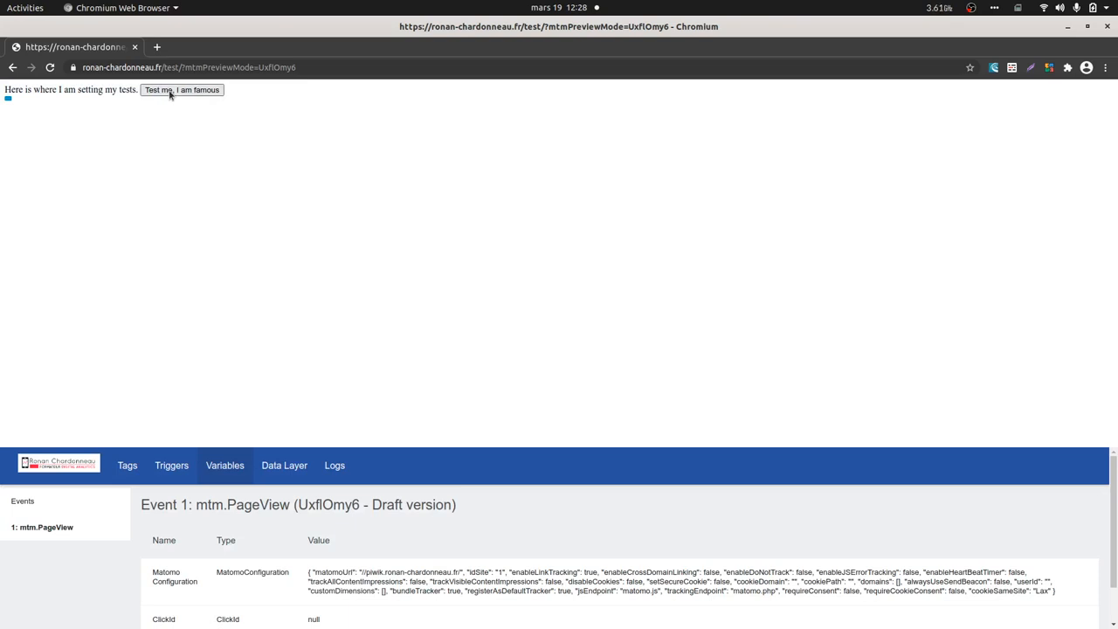
mouse_move(174, 102)
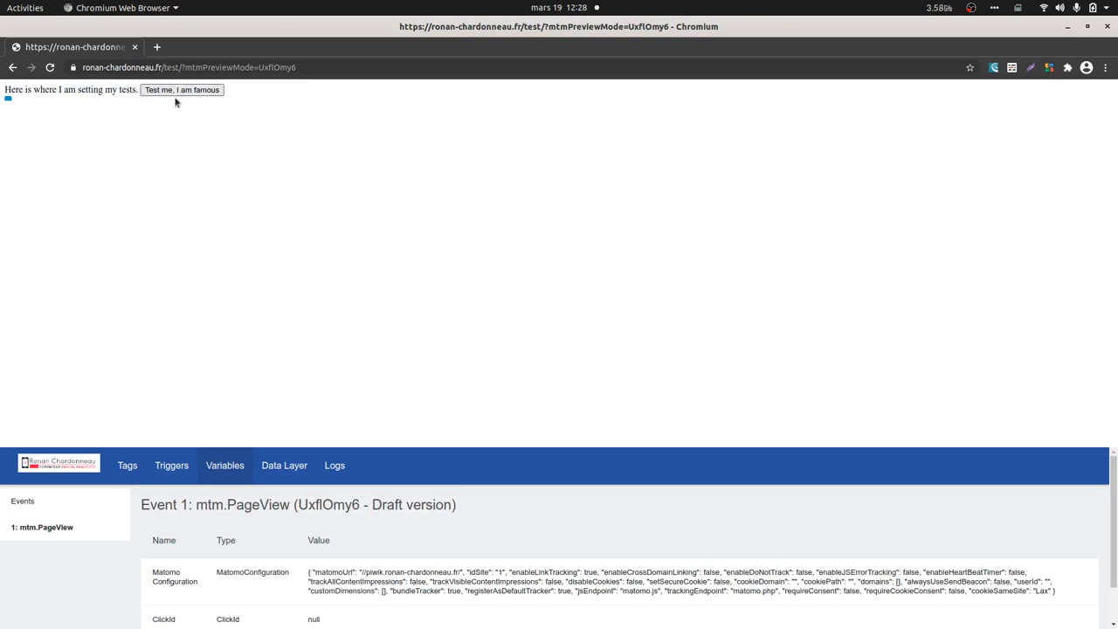
mouse_move(176, 127)
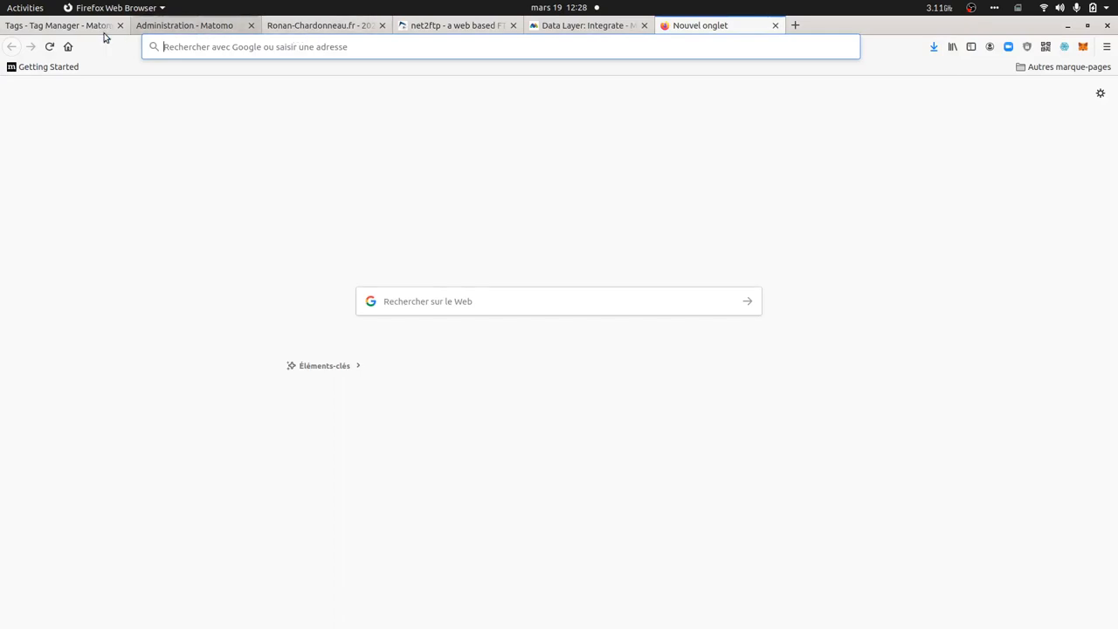
Open the Data-Layer variable 'click' for editing from the container's Variables list
left_click(61, 24)
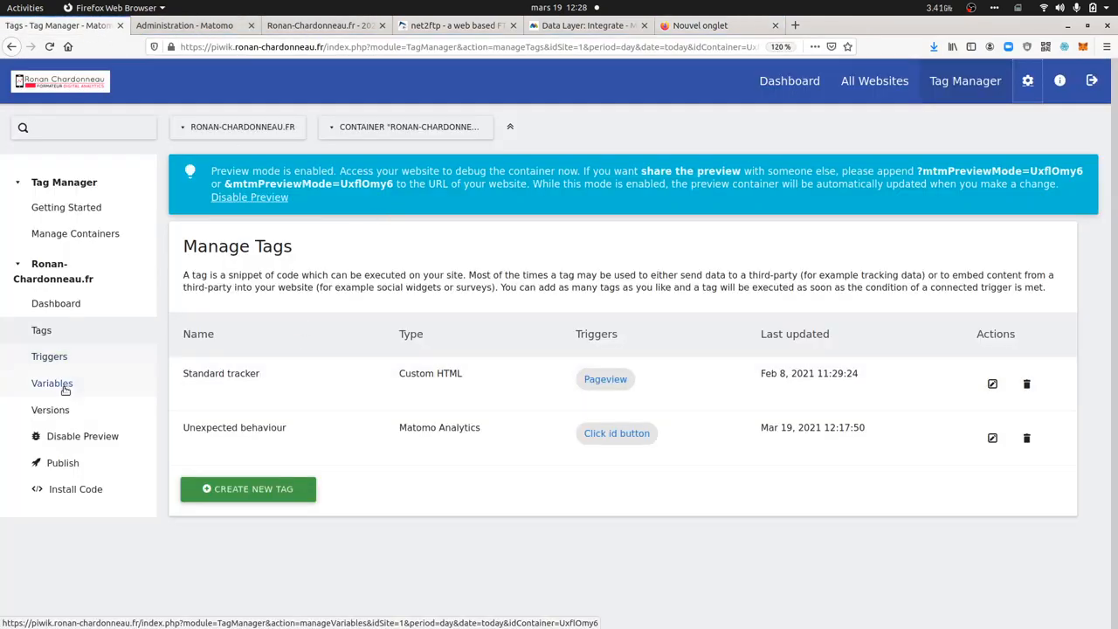
left_click(52, 382)
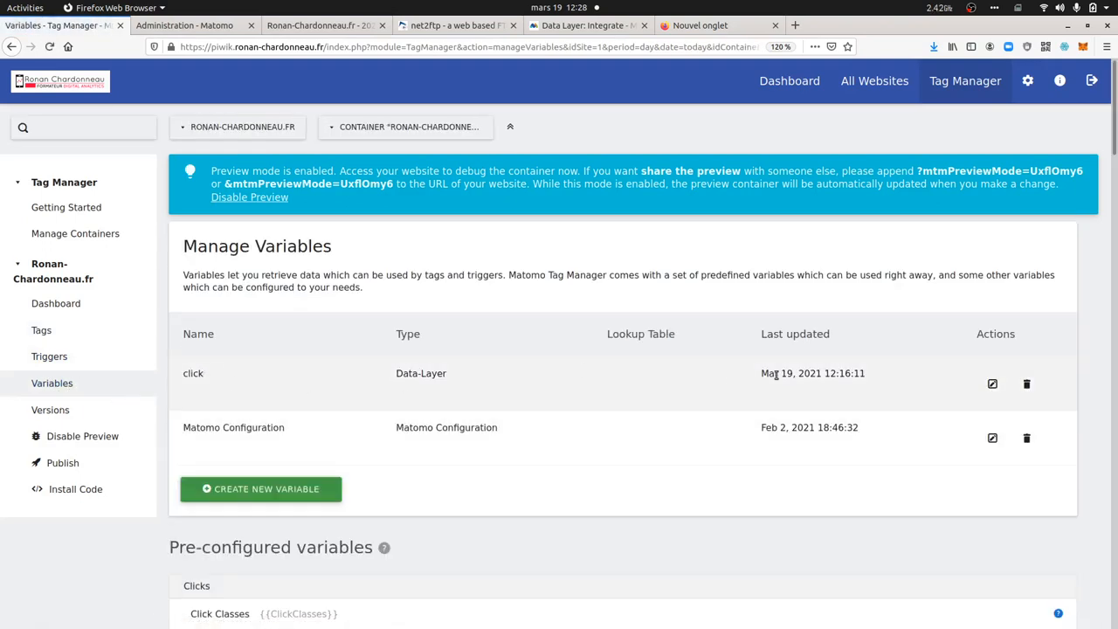
left_click(993, 383)
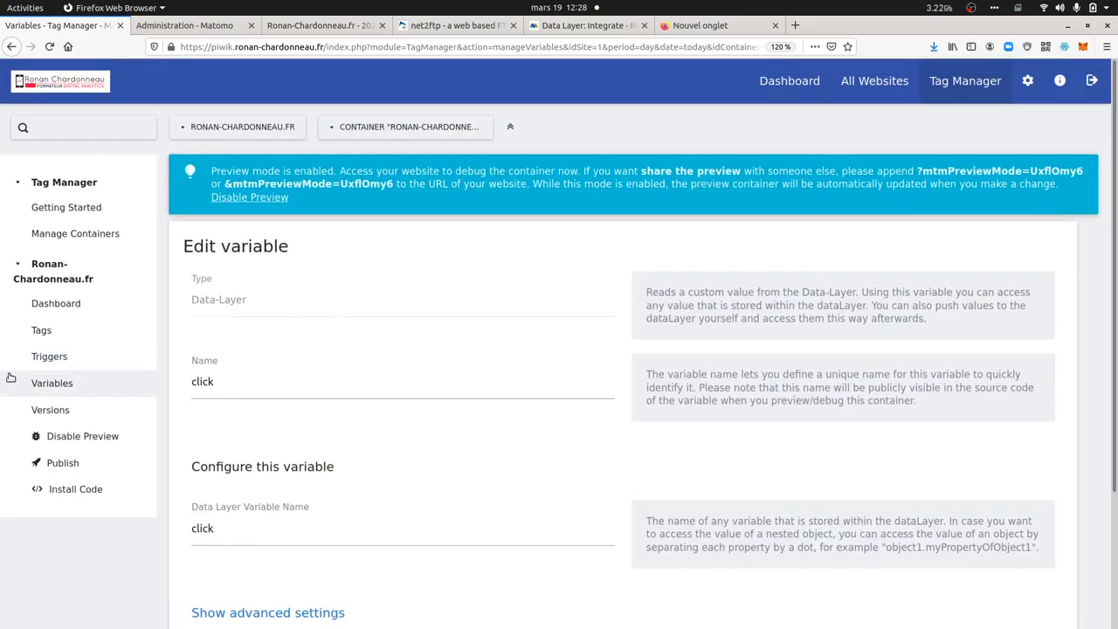
mouse_move(49, 356)
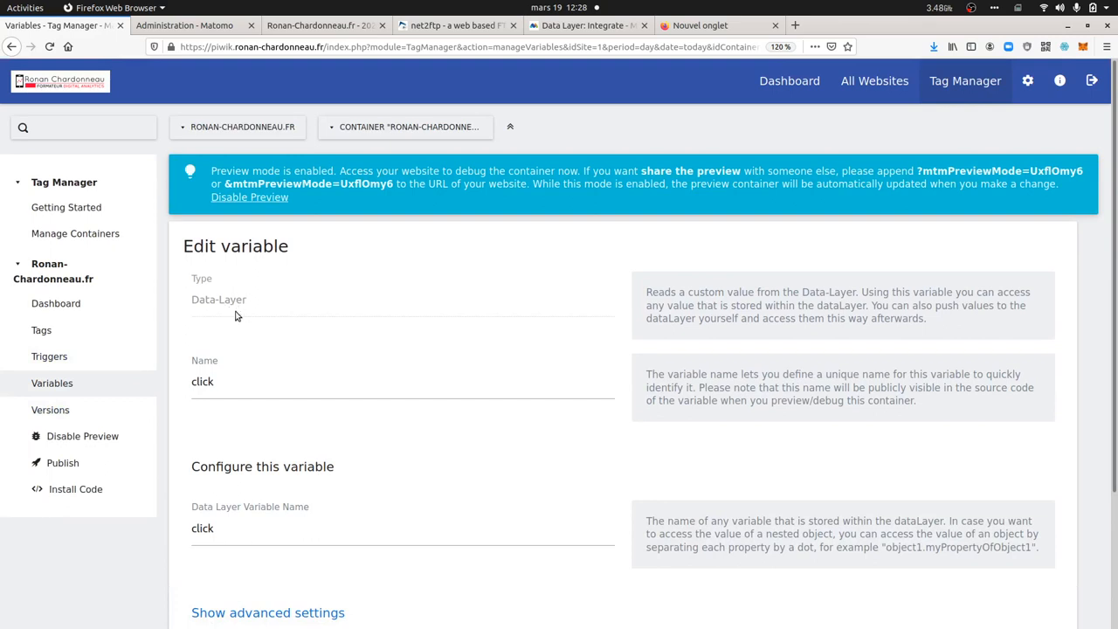
mouse_move(95, 378)
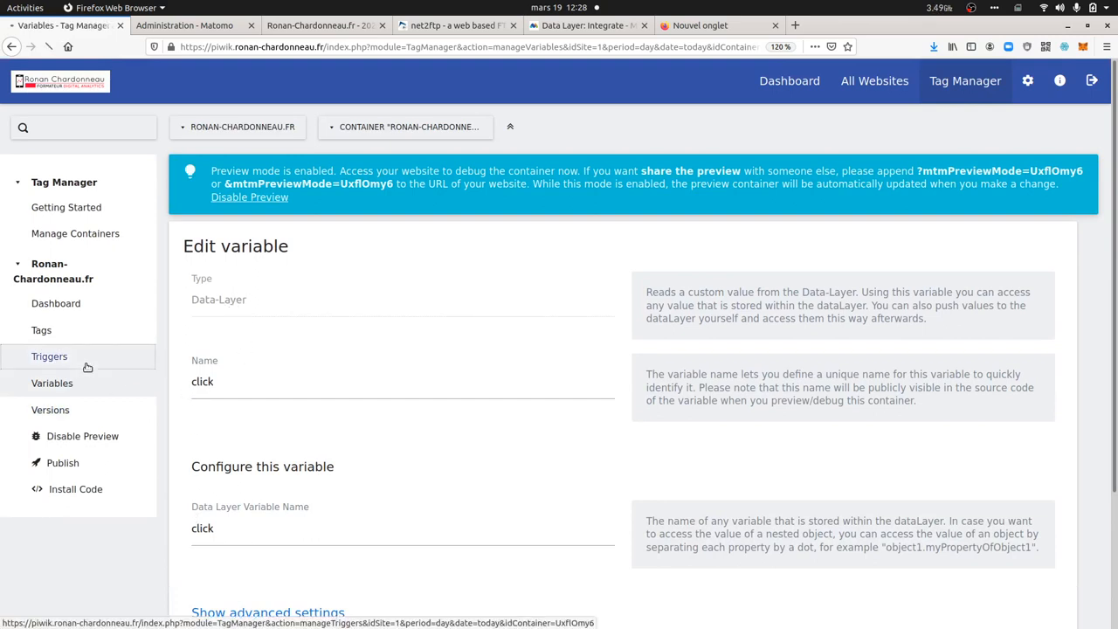
Review the 'Click id button' trigger: Click ID equals mytest and click equals button
left_click(49, 357)
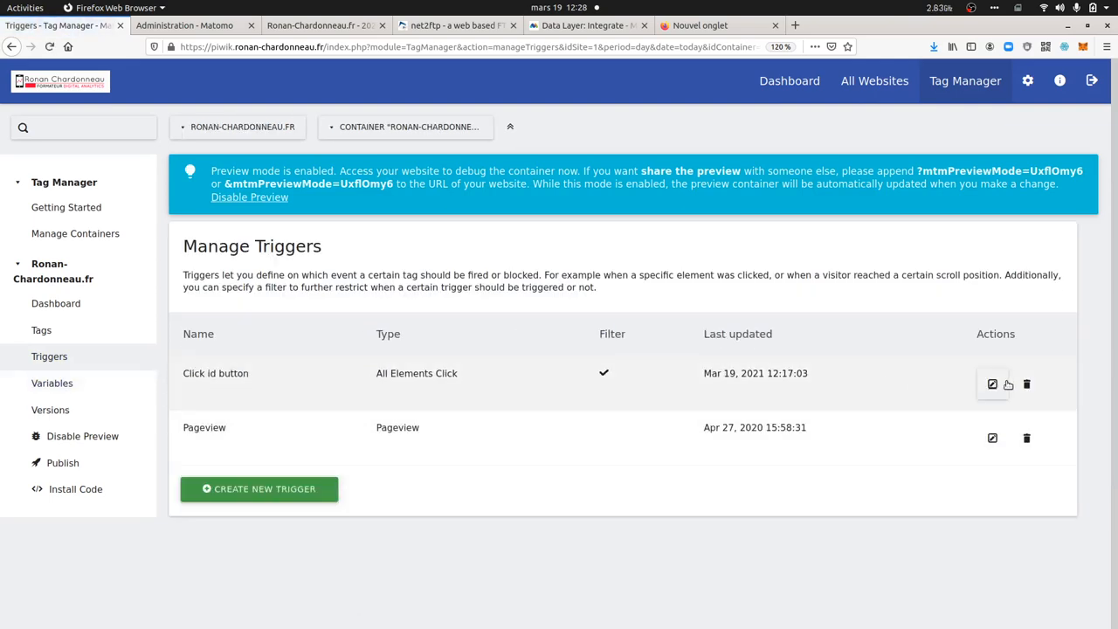
left_click(993, 384)
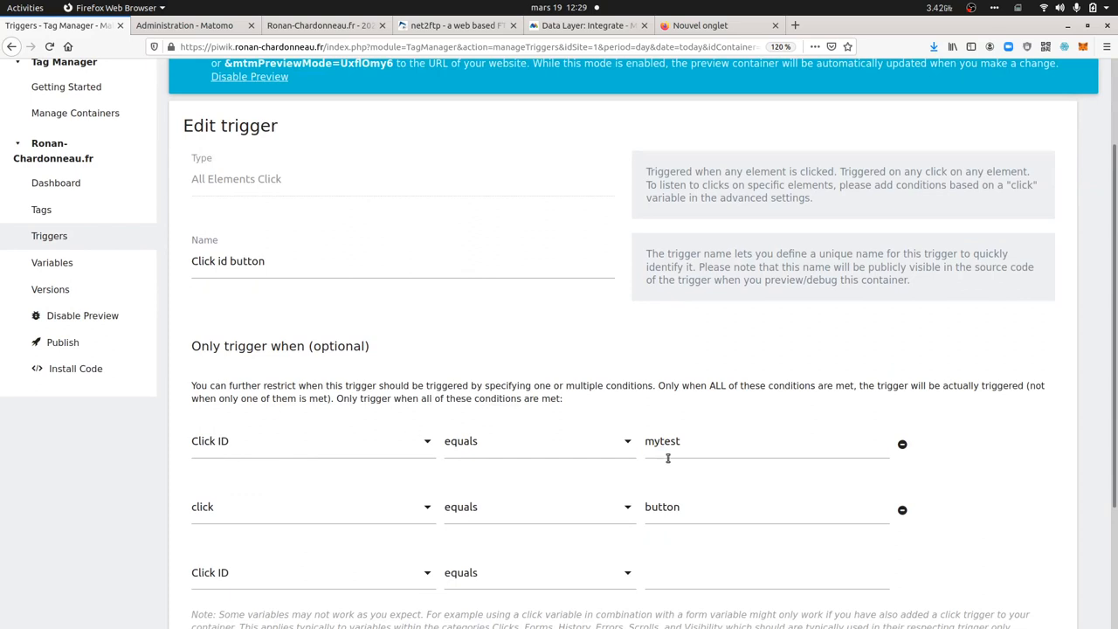
mouse_move(561, 504)
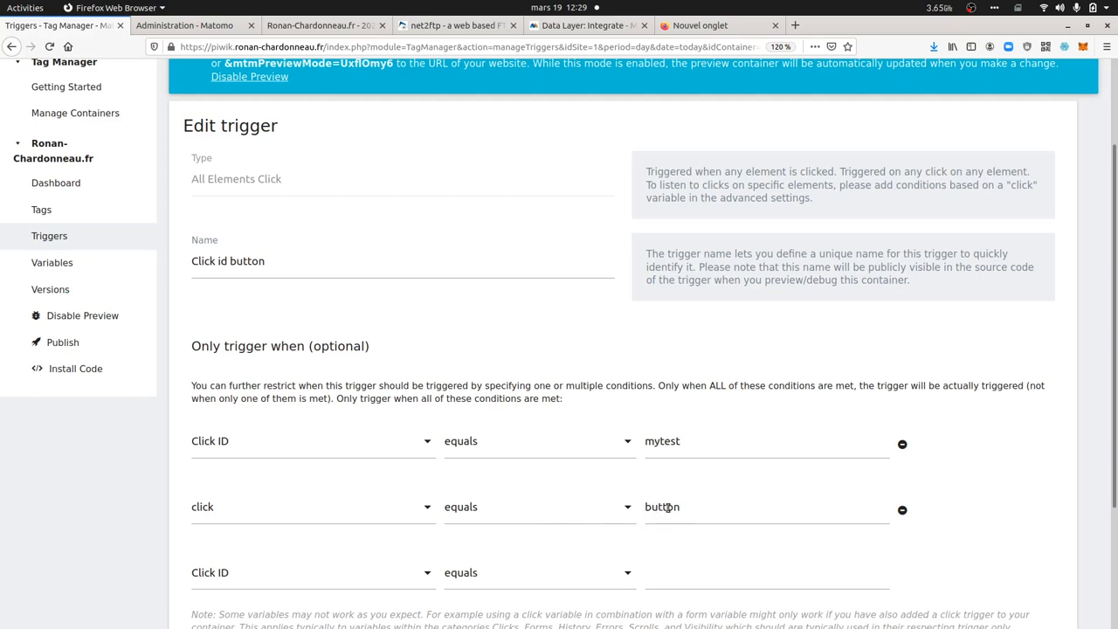
left_click(41, 210)
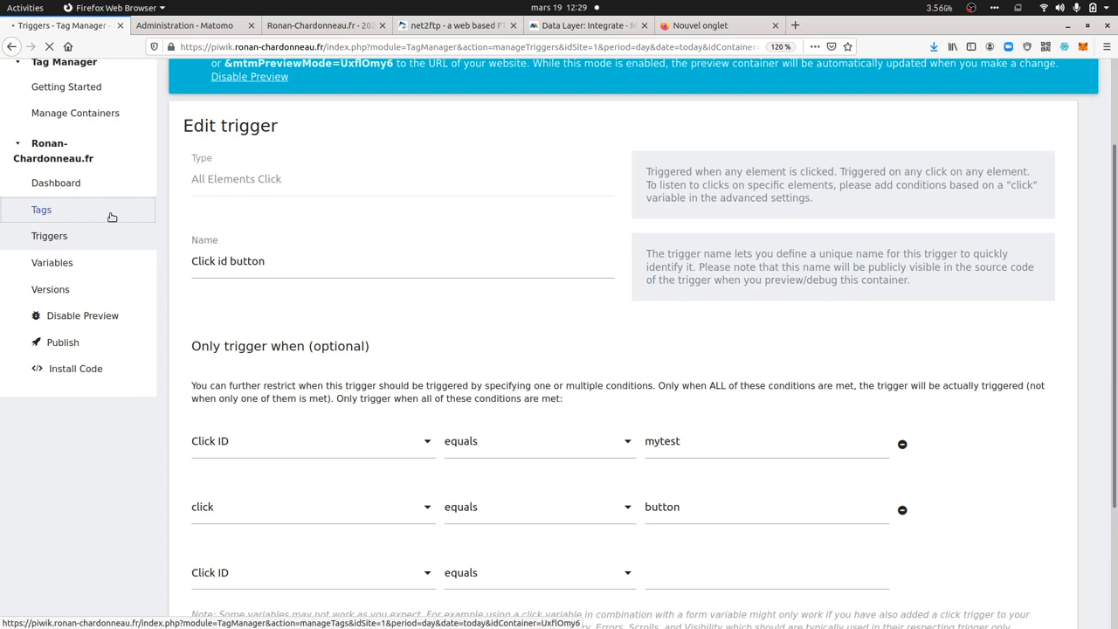
Review the Unexpected behaviour tag's event category, action and name in its edit form
left_click(41, 209)
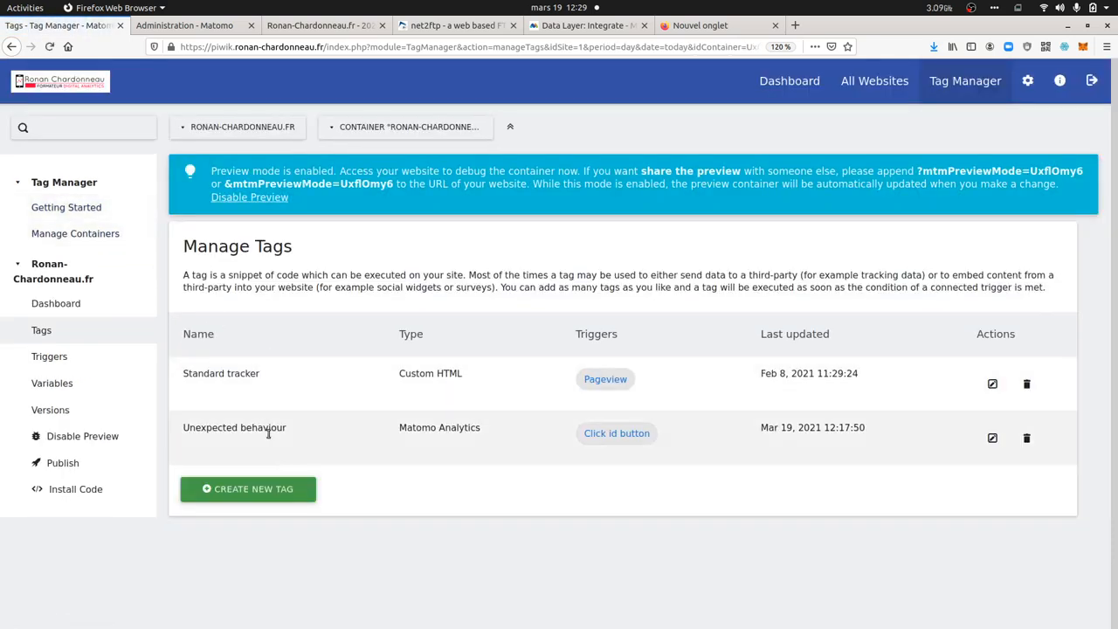
mouse_move(1044, 468)
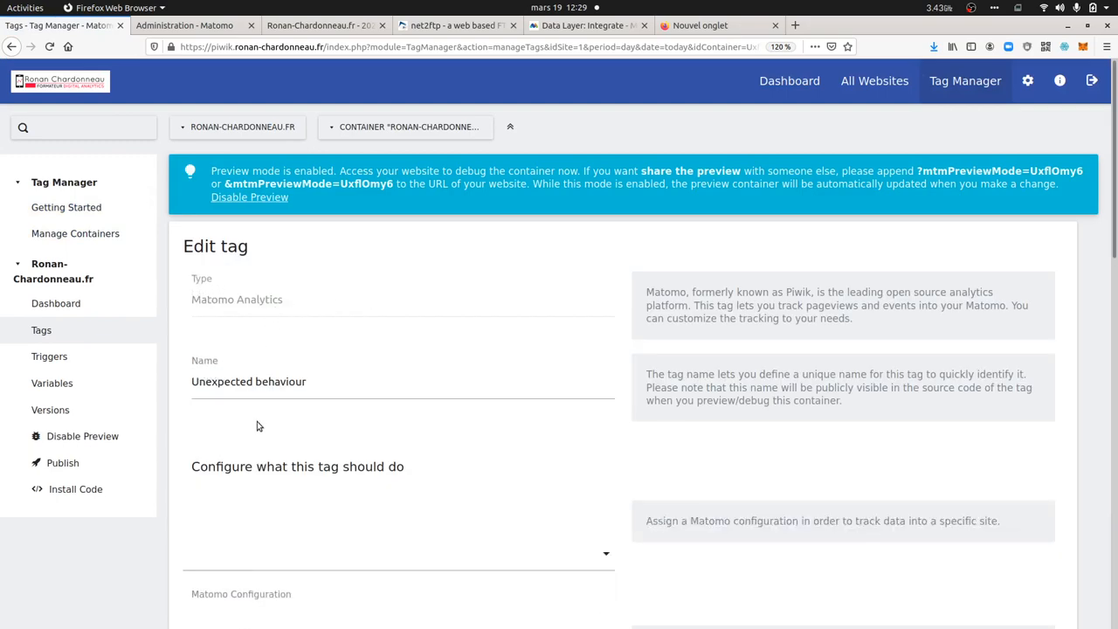
scroll("down", 3)
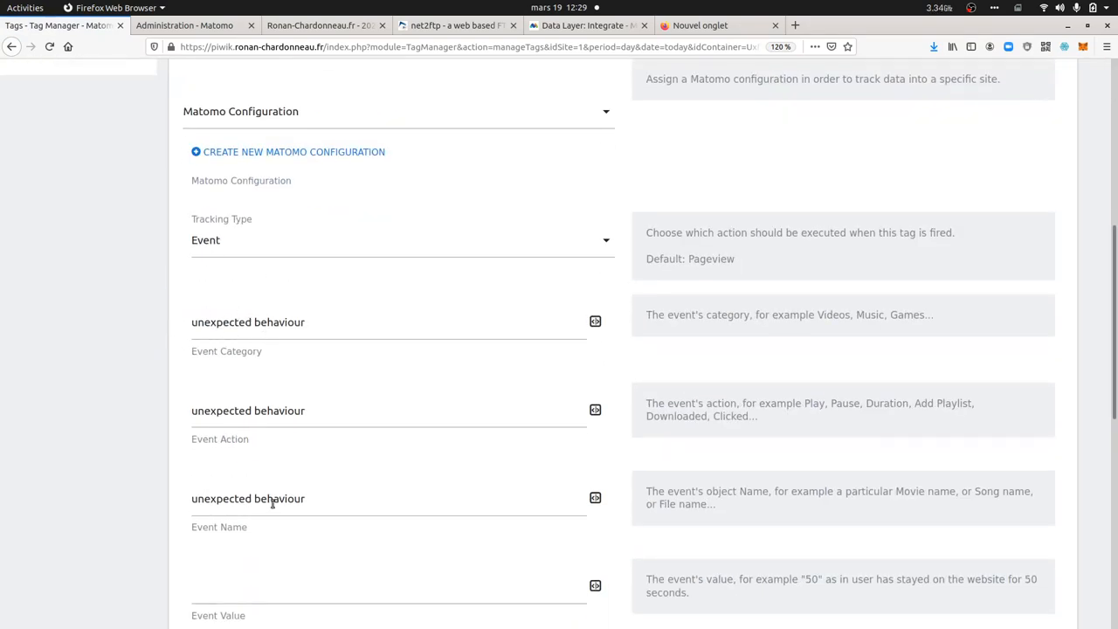
scroll("up", 3)
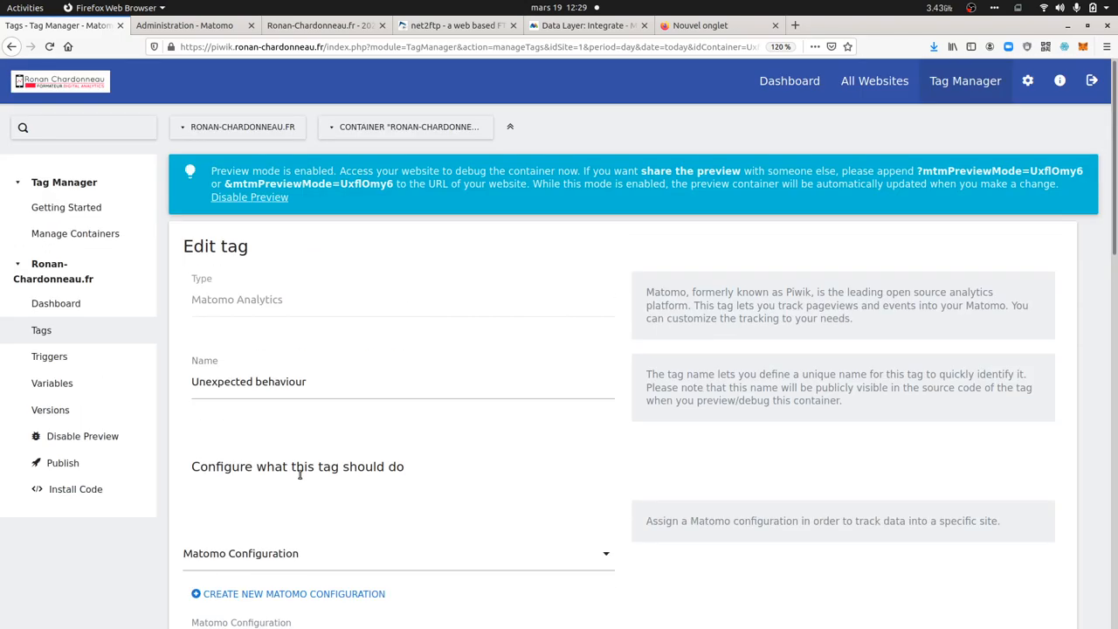
mouse_move(323, 413)
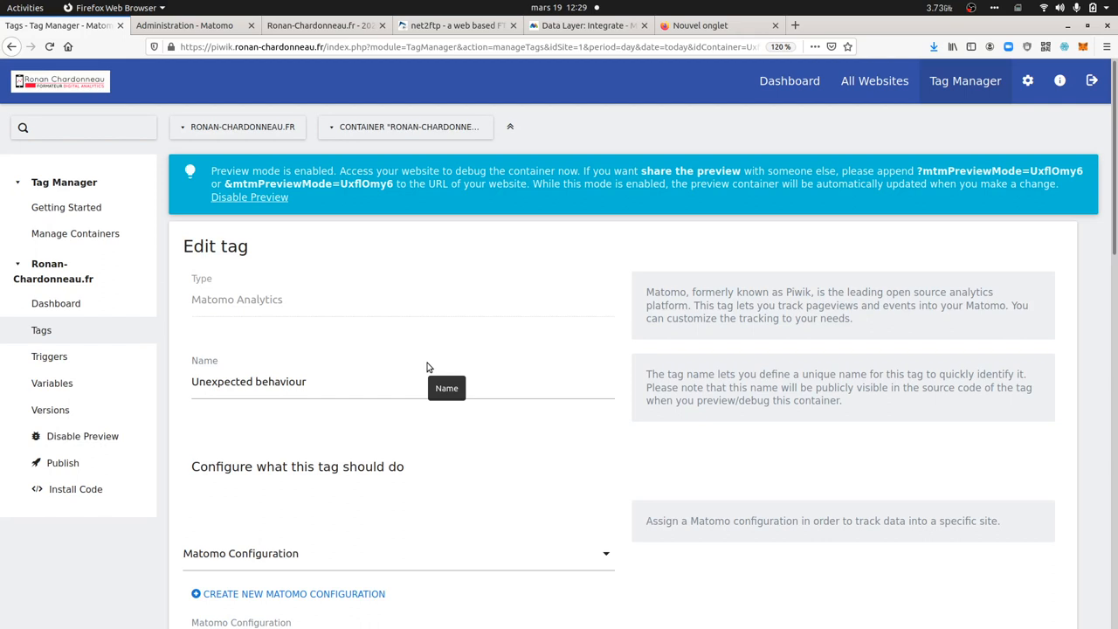
mouse_move(316, 314)
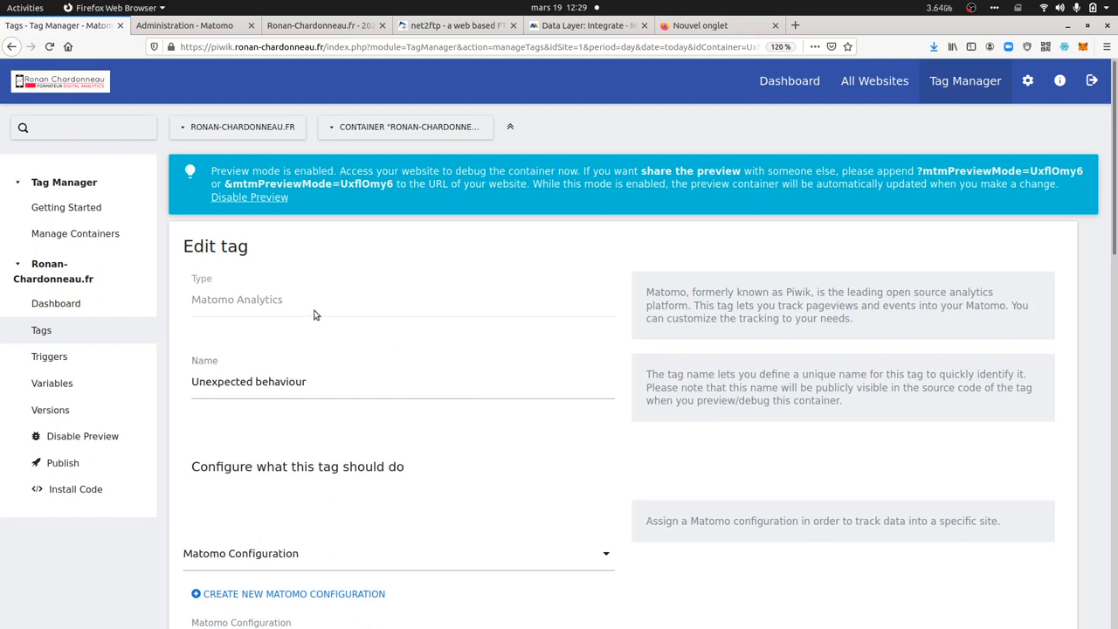
mouse_move(169, 320)
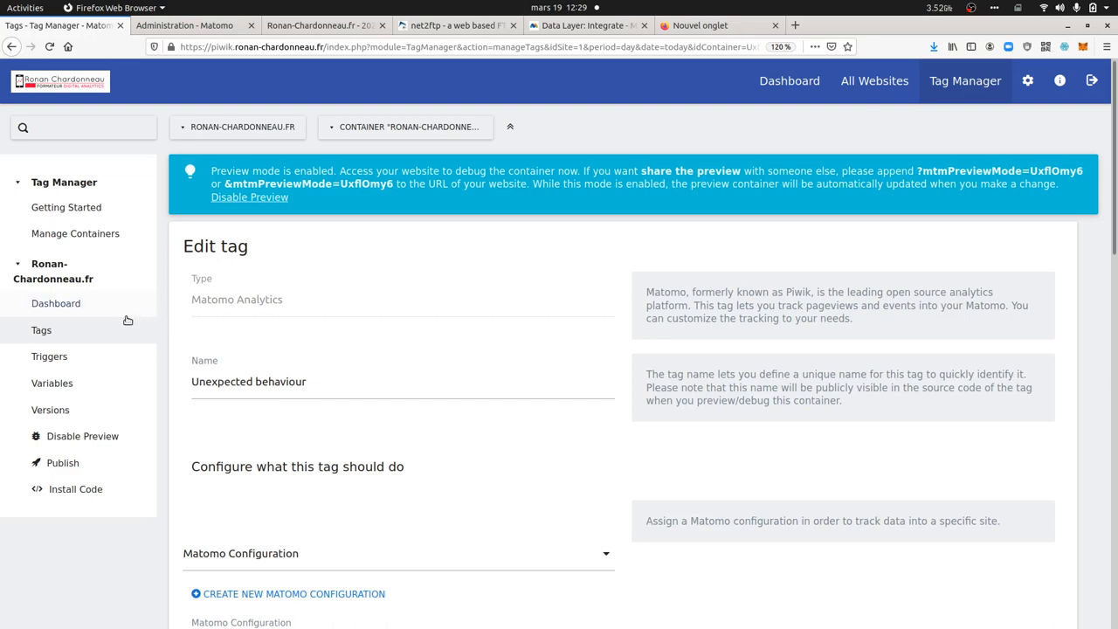
mouse_move(41, 330)
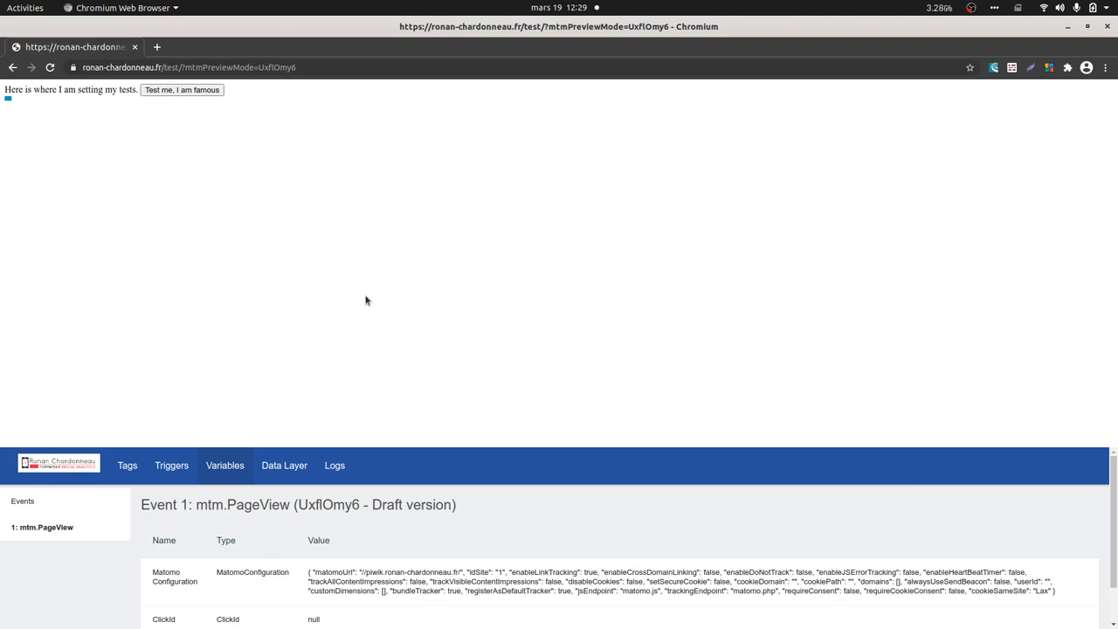
Click the test button in preview and inspect event 2, an all-elements click with ClickId mytest
left_click(127, 465)
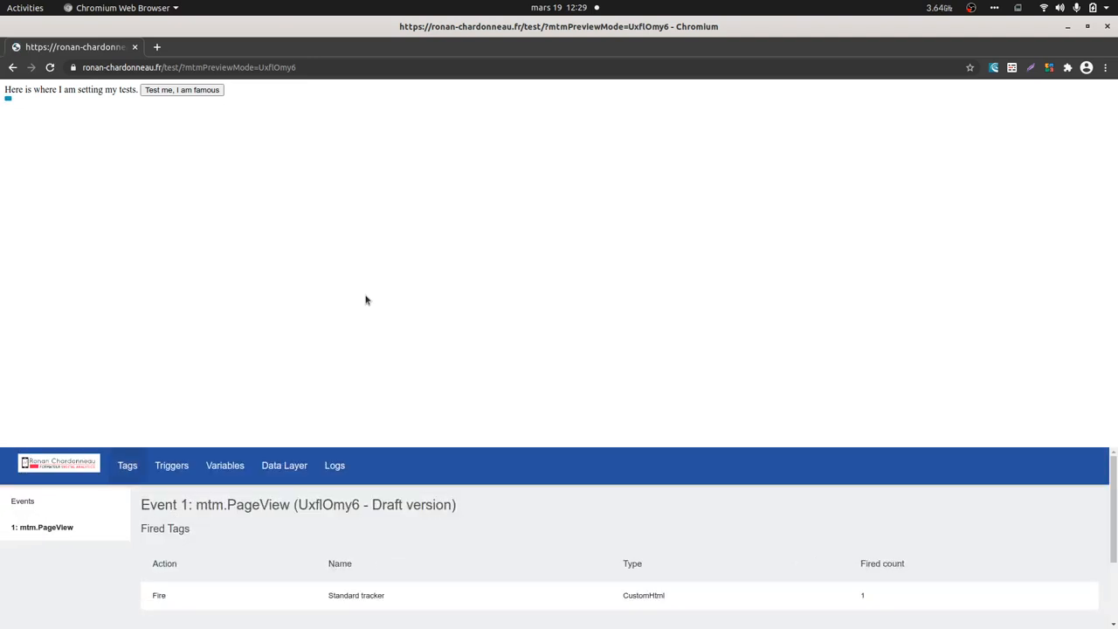
mouse_move(292, 265)
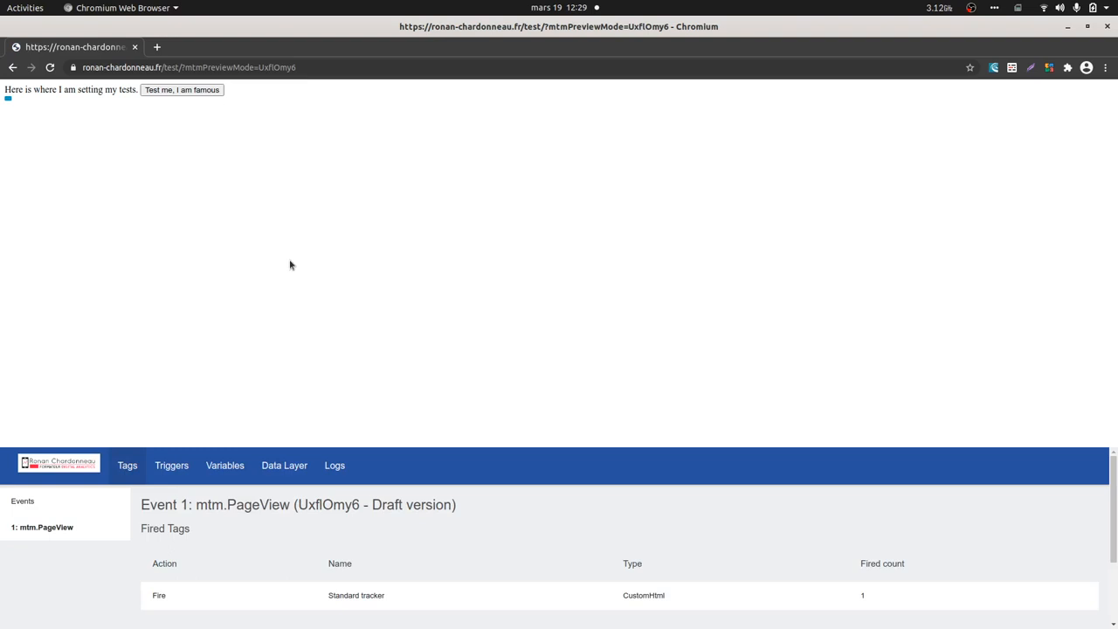
left_click(182, 90)
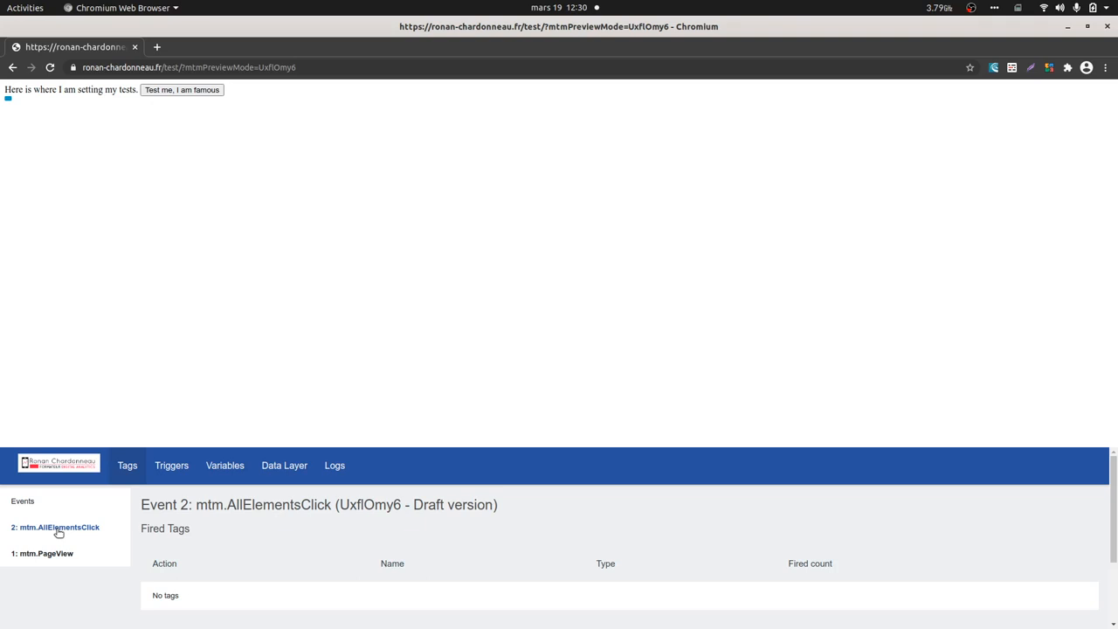
left_click(224, 465)
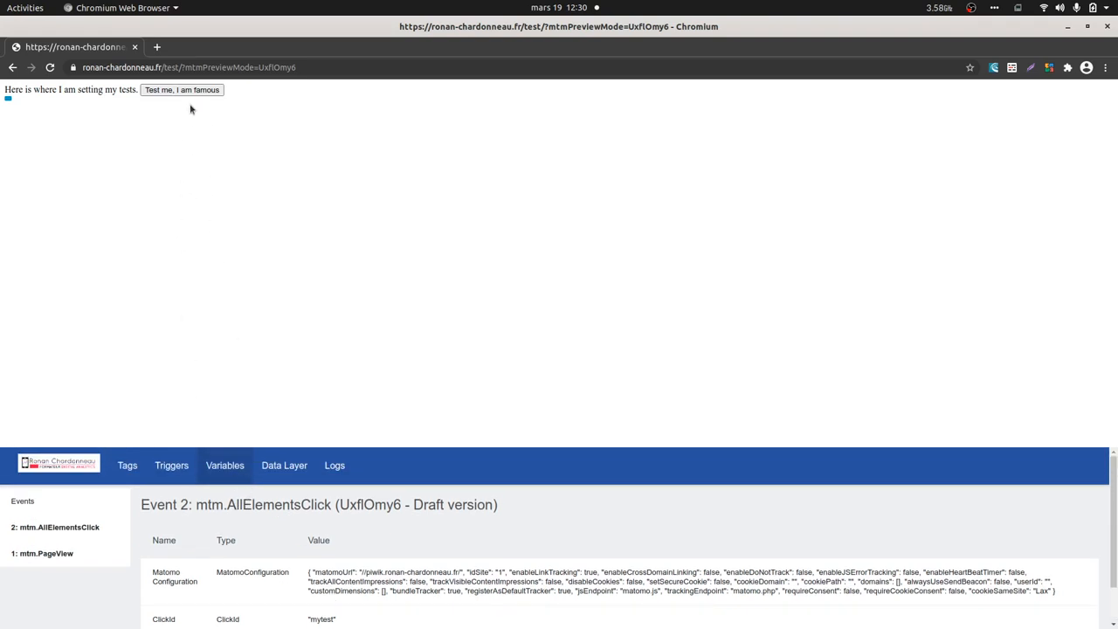
Click the test button again and confirm event 3 is triggered by Click id button
left_click(182, 89)
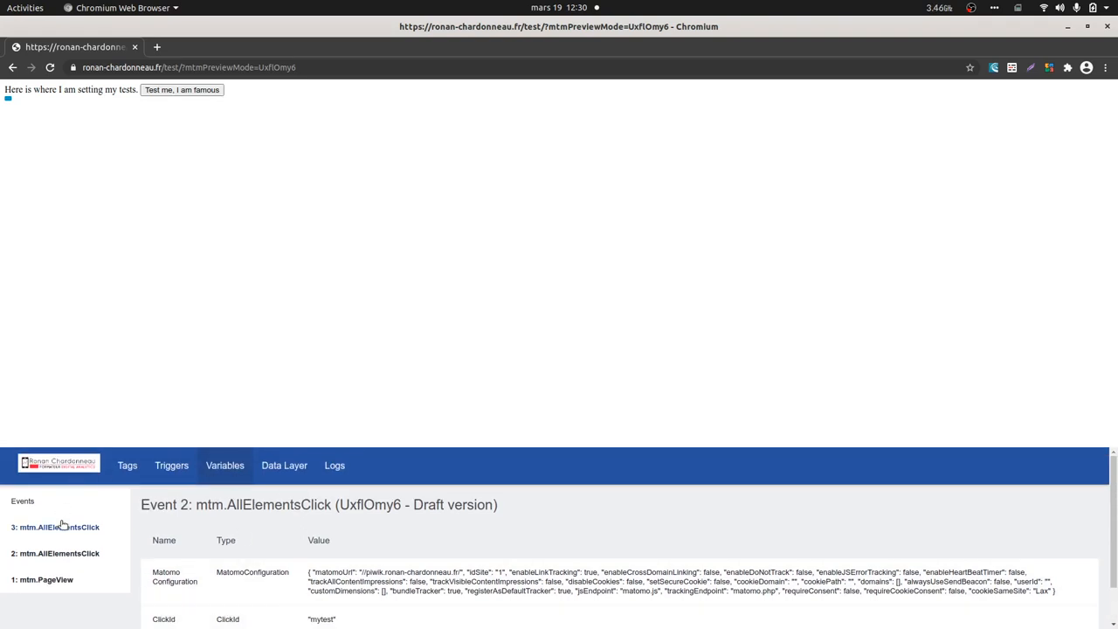
left_click(56, 525)
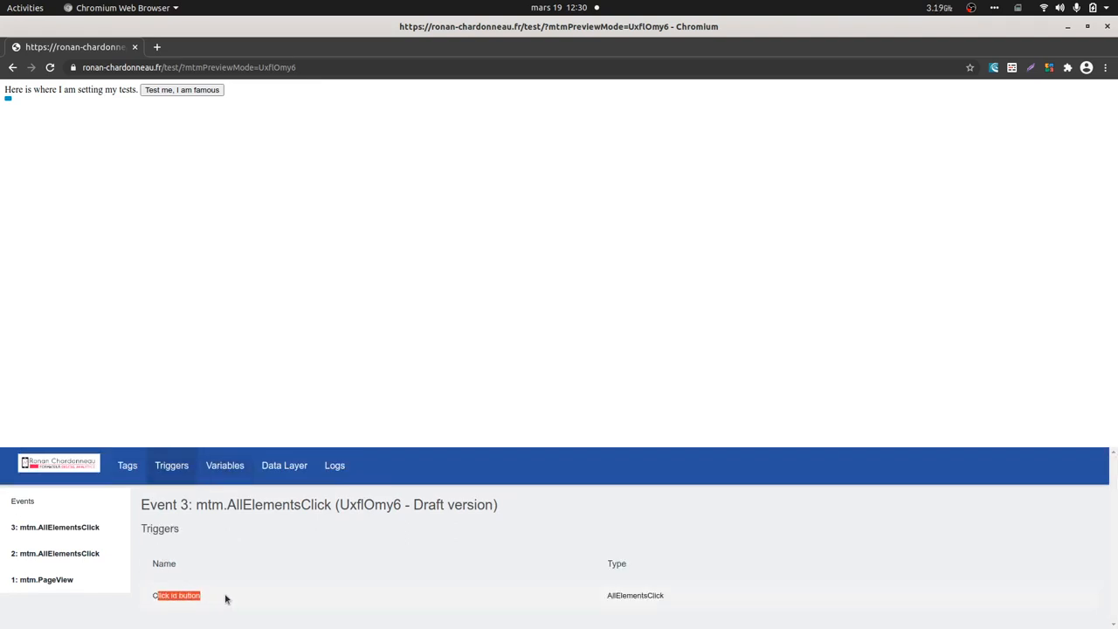
mouse_move(21, 258)
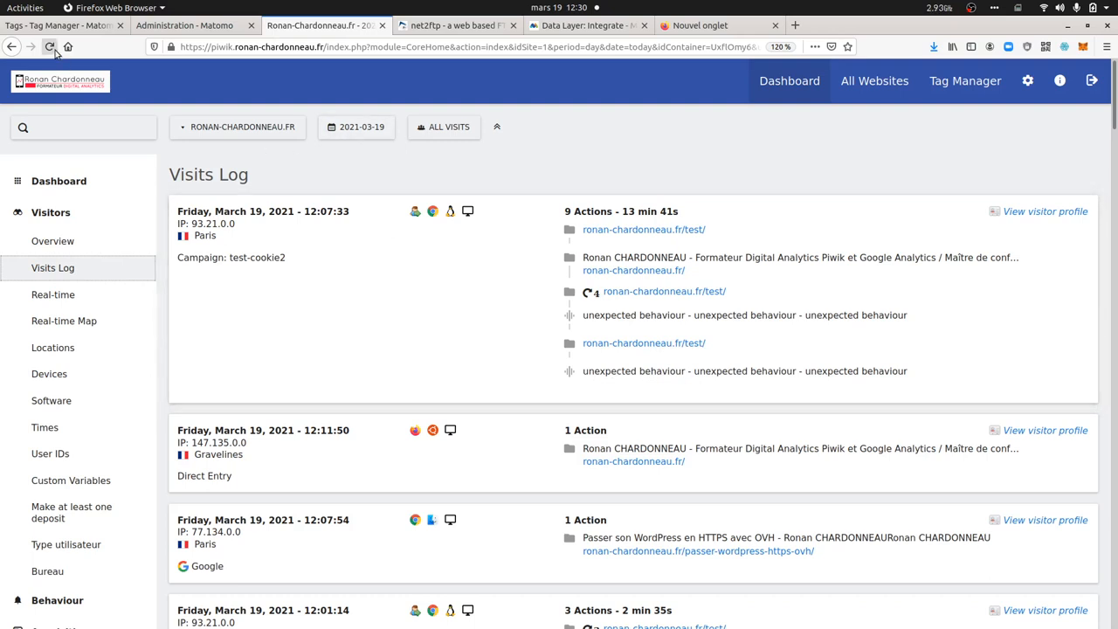
Refresh the Visits Log to confirm the new unexpected behaviour event was recorded
left_click(50, 46)
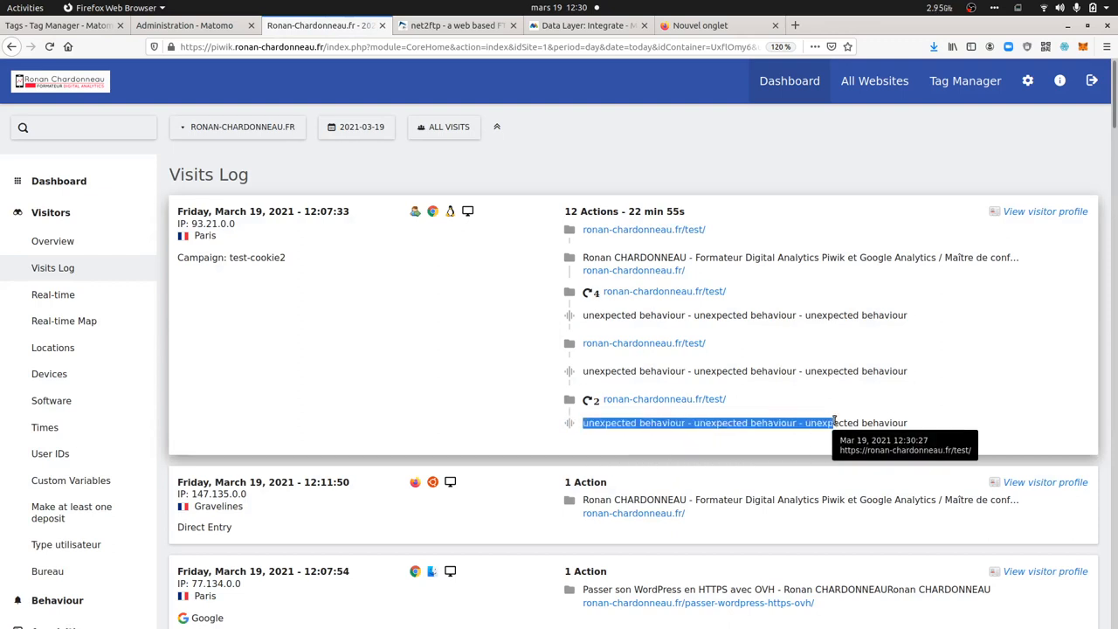
mouse_move(900, 423)
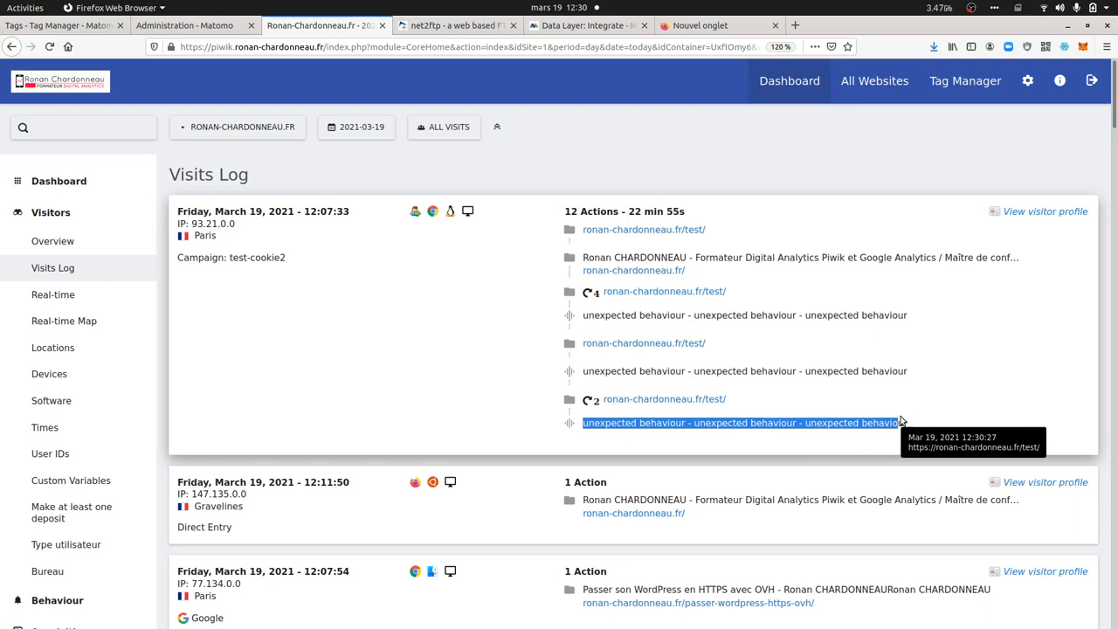
left_click(185, 24)
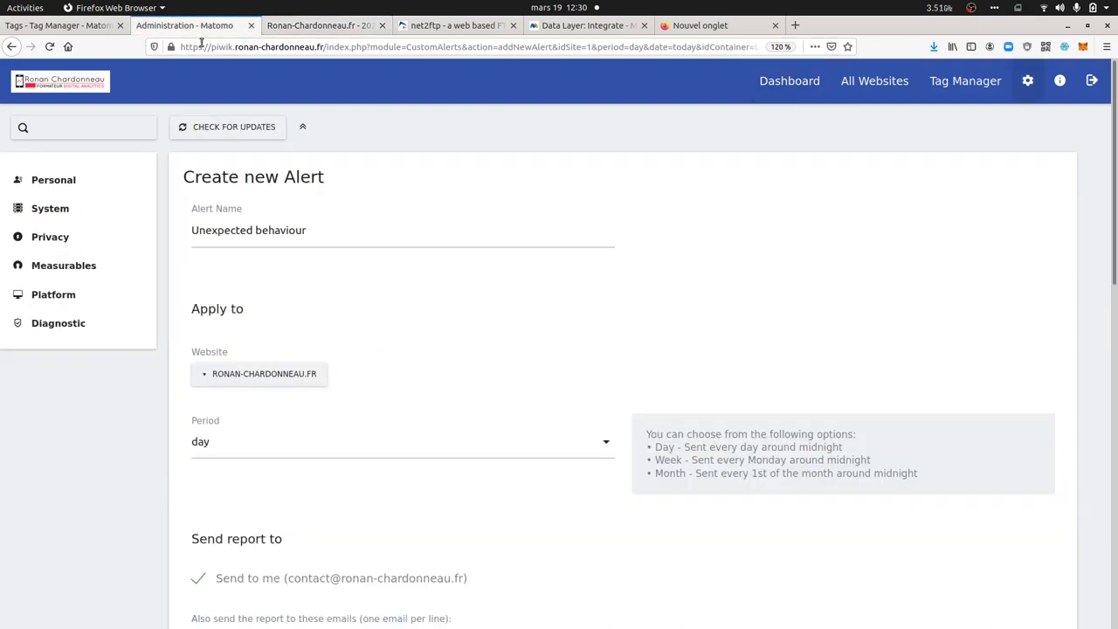
mouse_move(292, 362)
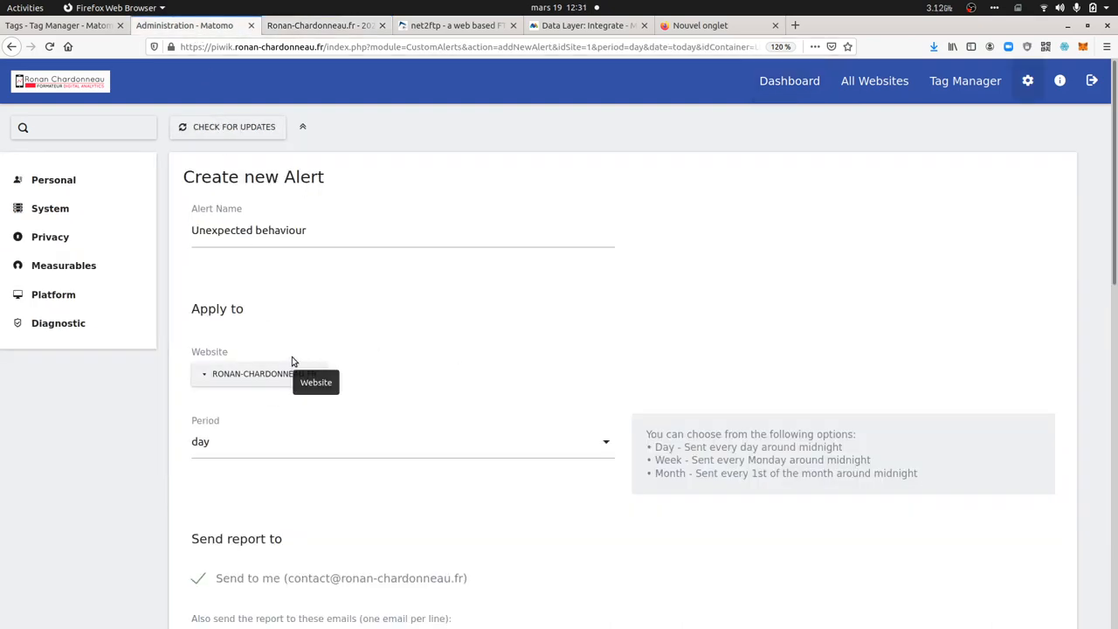
mouse_move(315, 297)
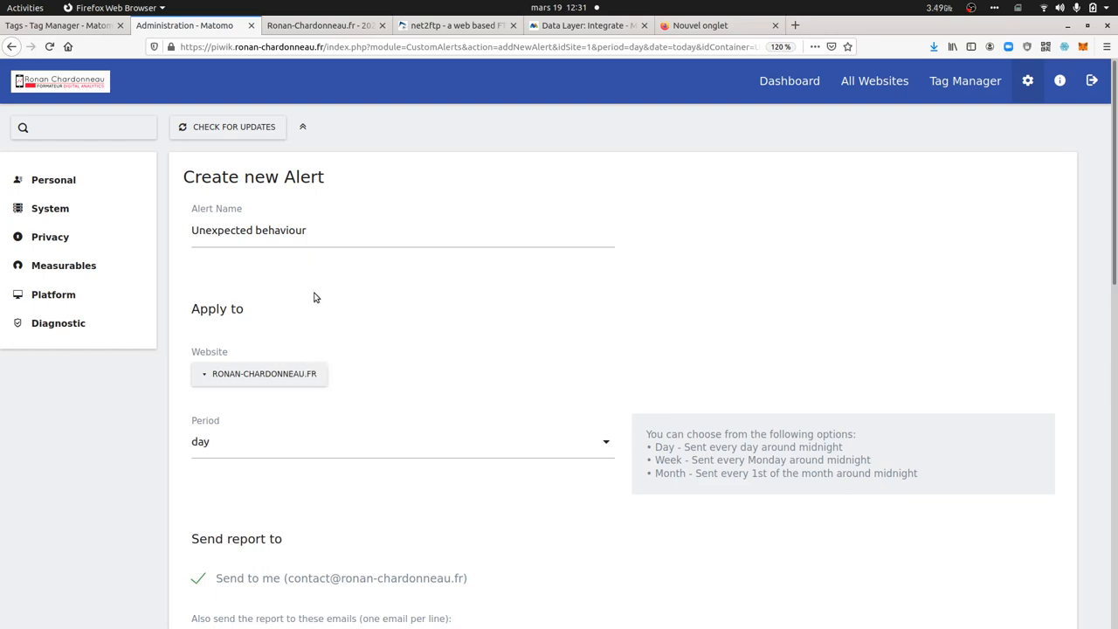
Set the alert's Event Actions value to lowercase 'unexpected behaviour', alerting when Events exceed 1
scroll("down", 3)
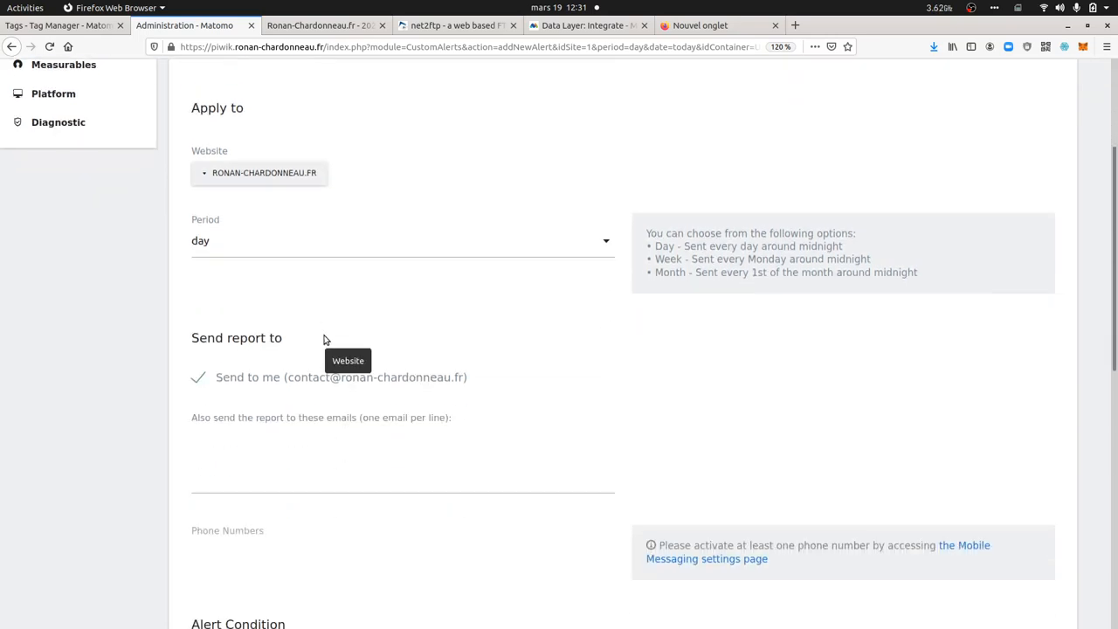
scroll("down", 3)
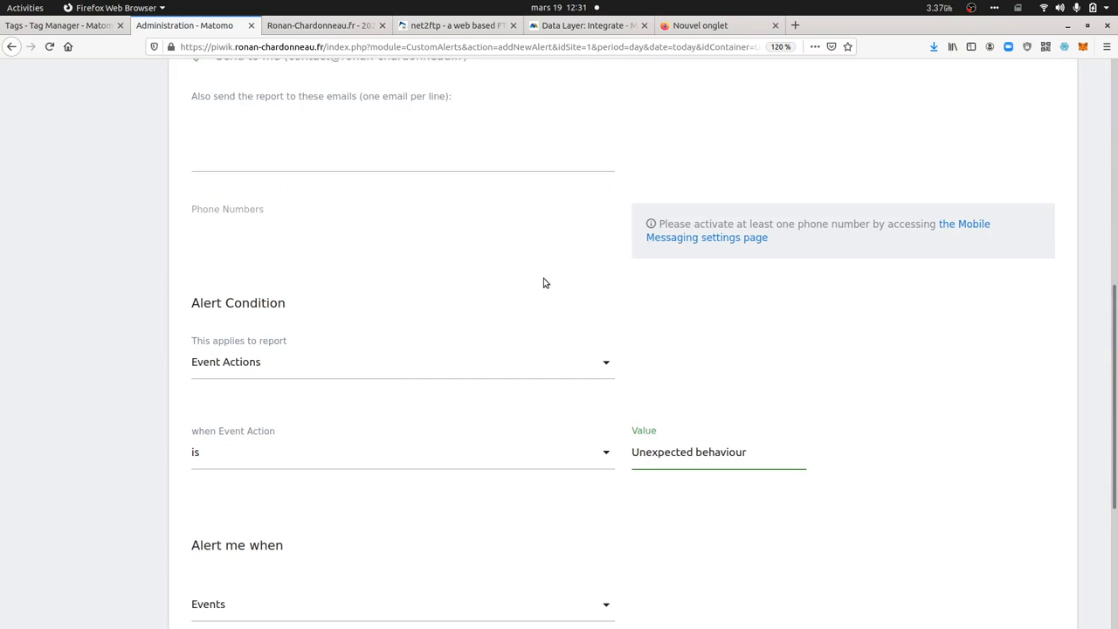
left_click(324, 25)
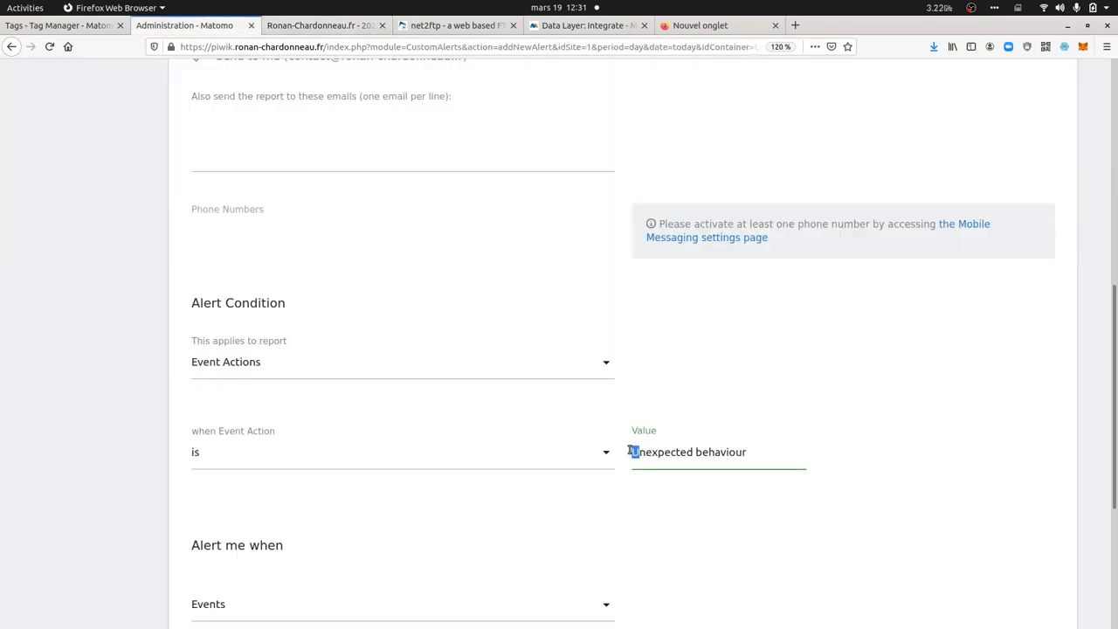
scroll("down", 3)
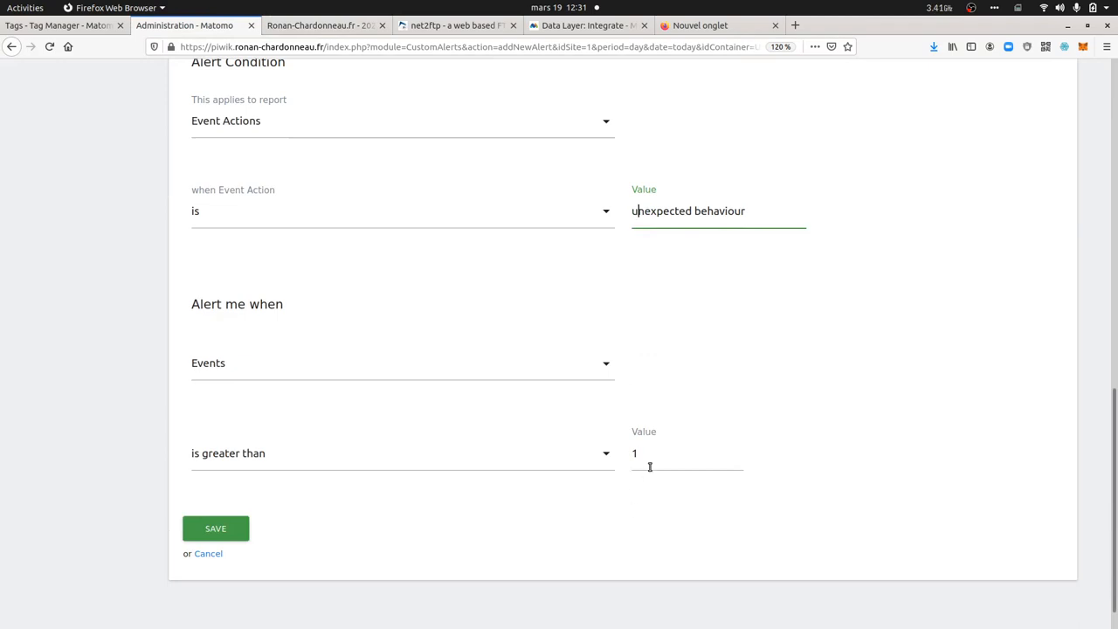